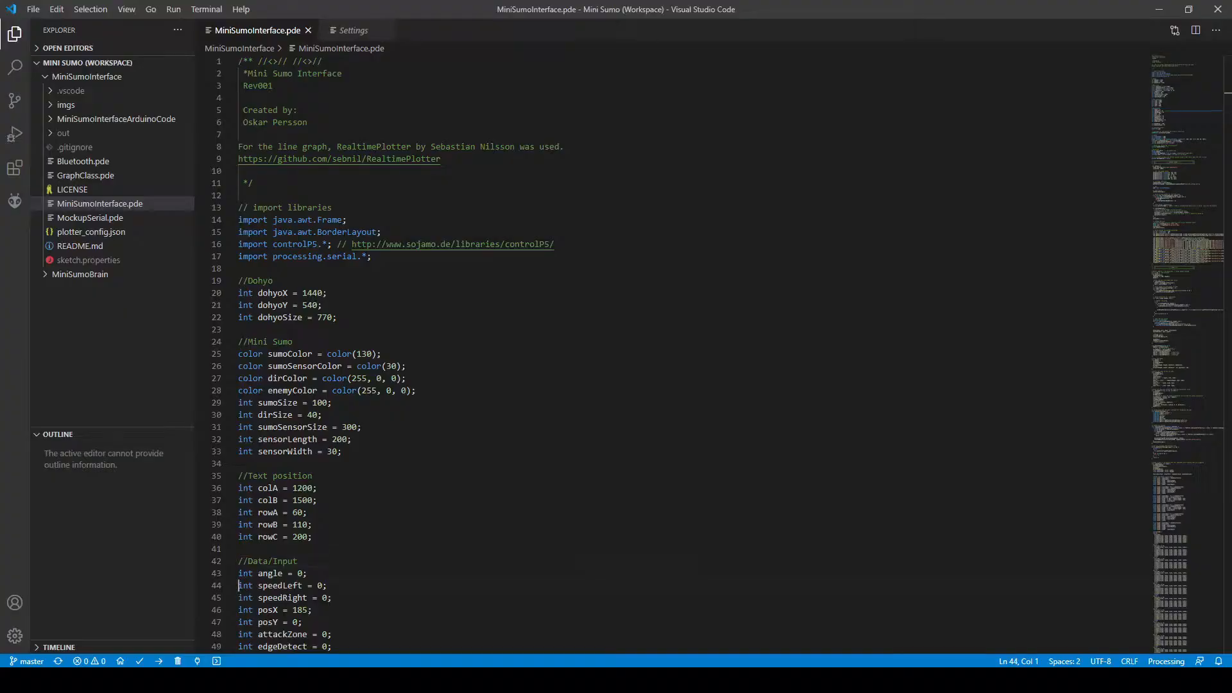
Step: Run the Processing sketch and switch from the dohyo position view to the line graph panel
scroll(down, 3)
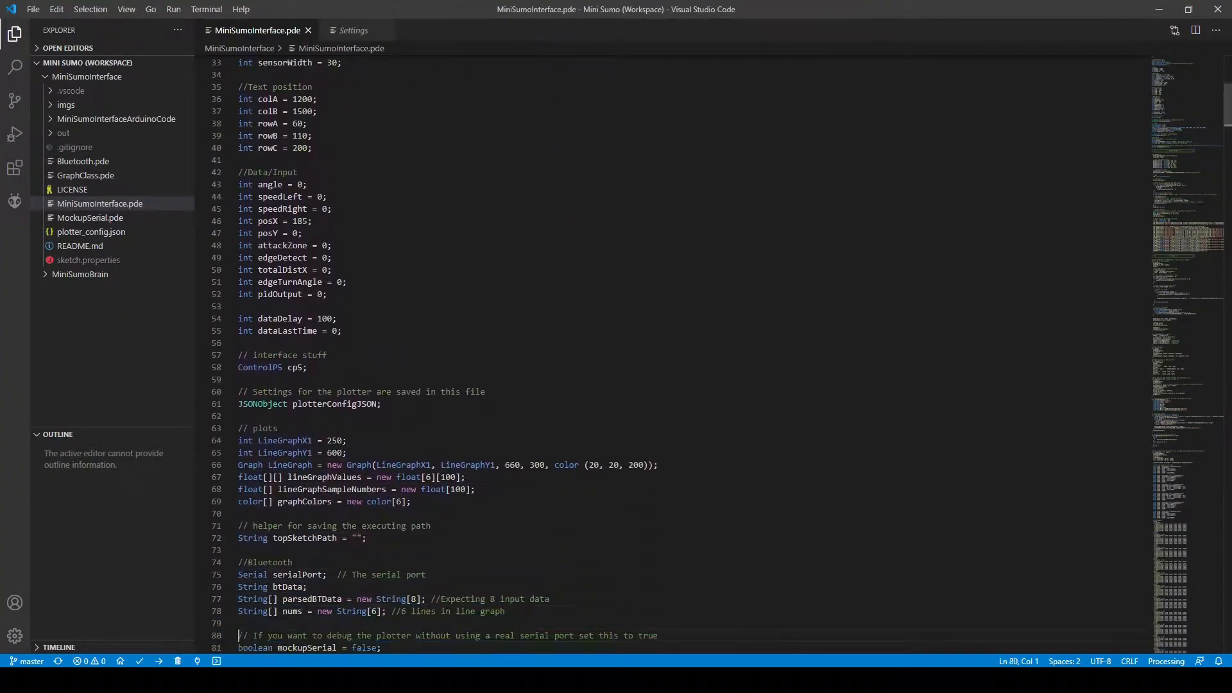
scroll(down, 3)
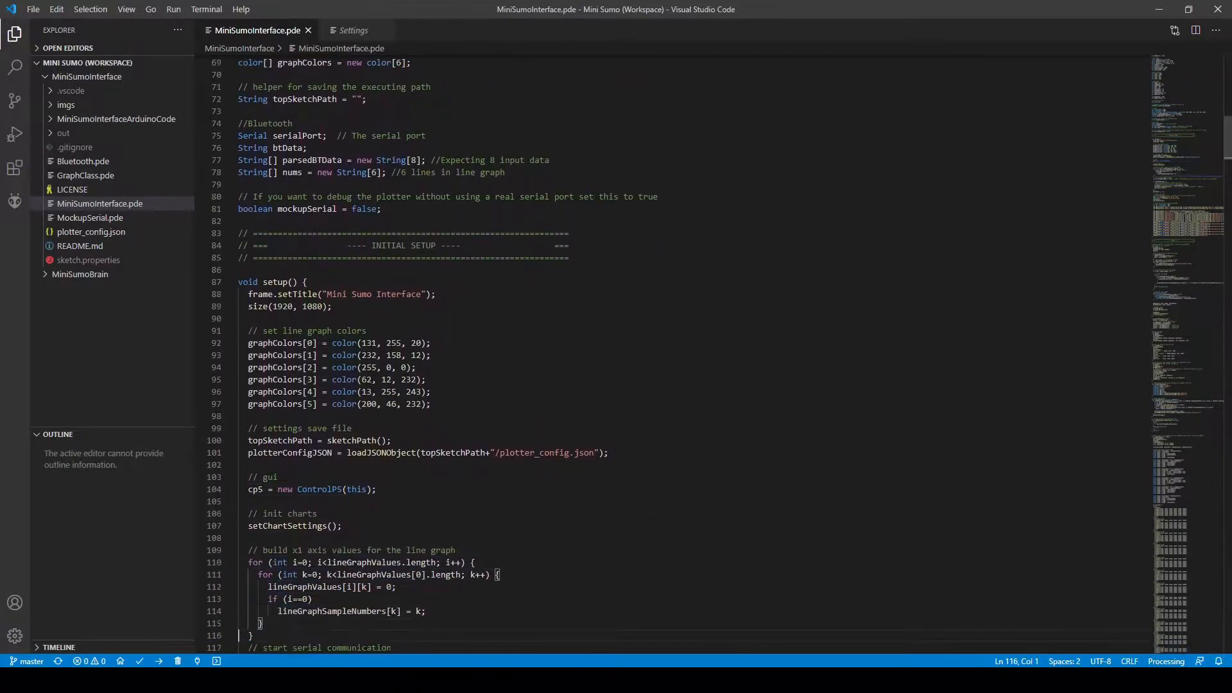
scroll(down, 3)
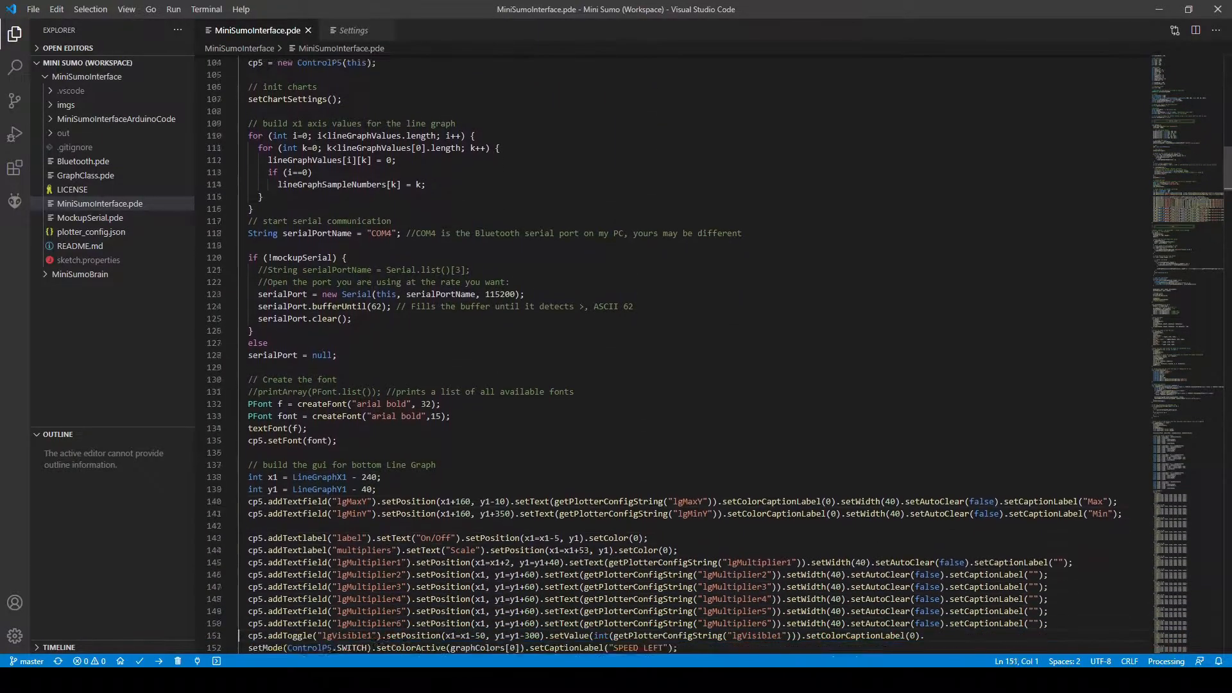
scroll(down, 3)
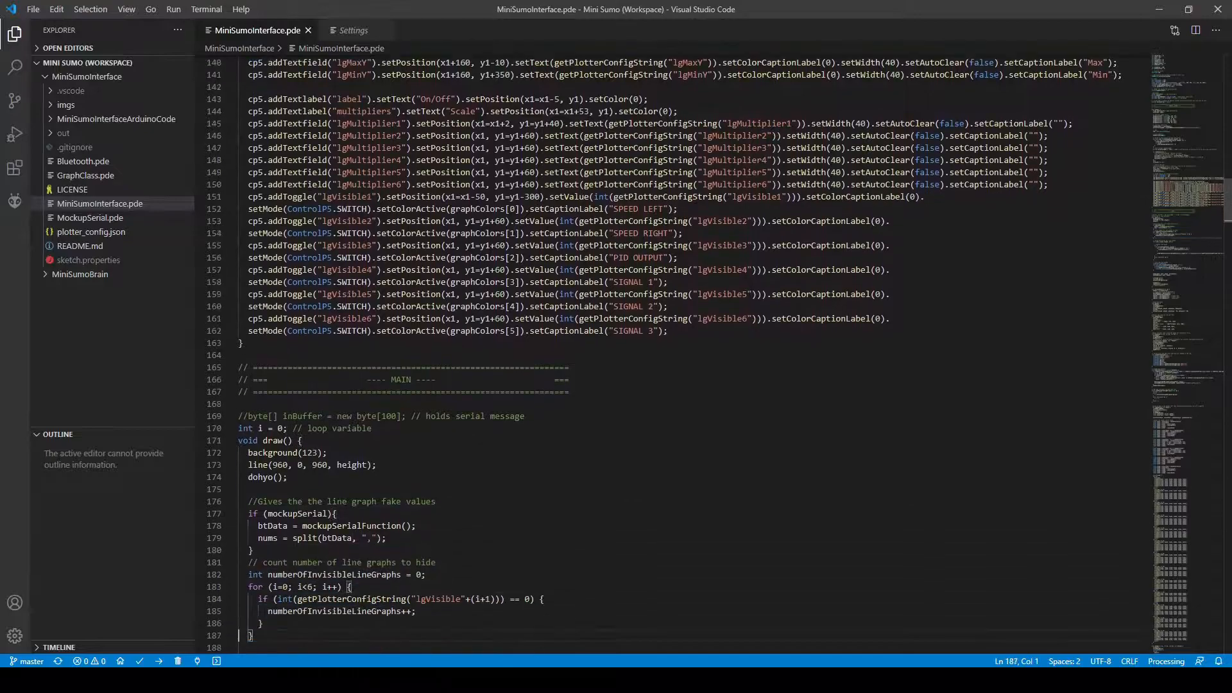
scroll(down, 3)
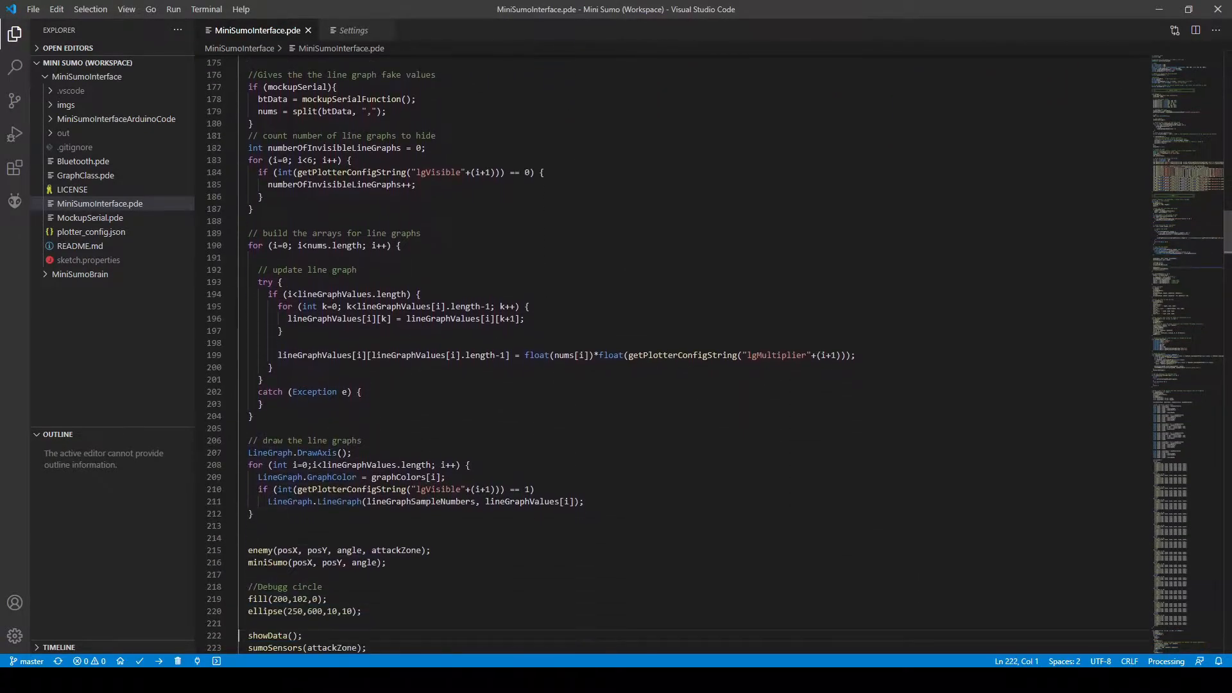
click(174, 9)
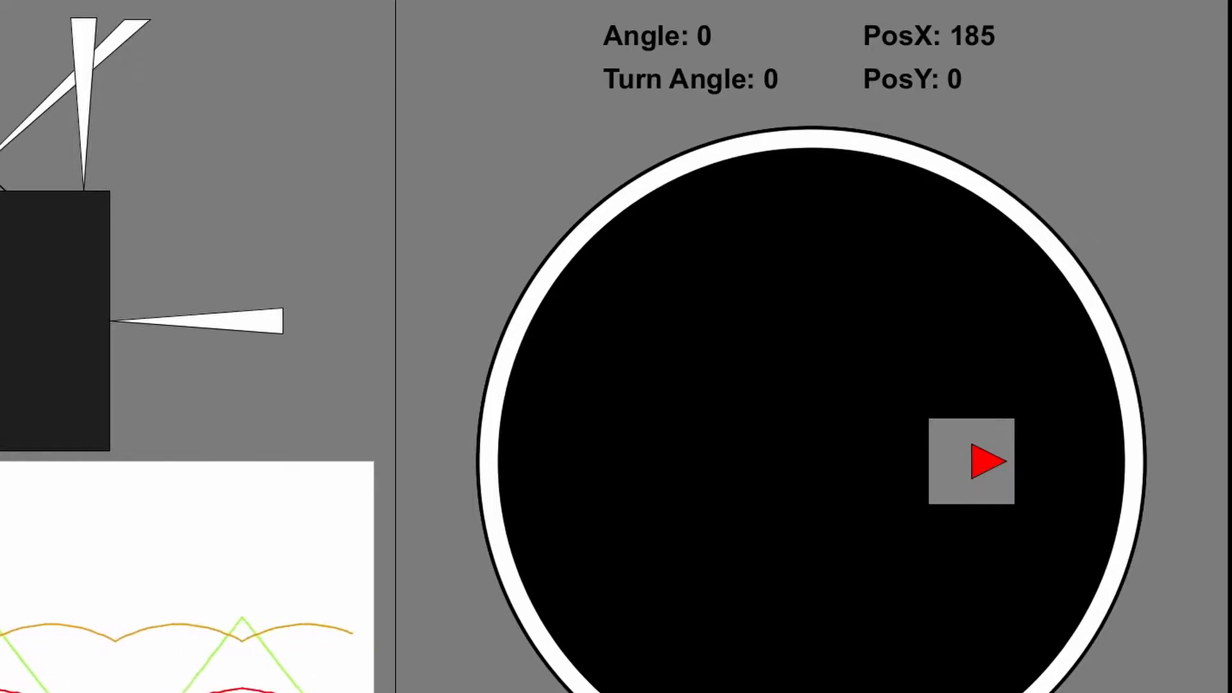
click(974, 461)
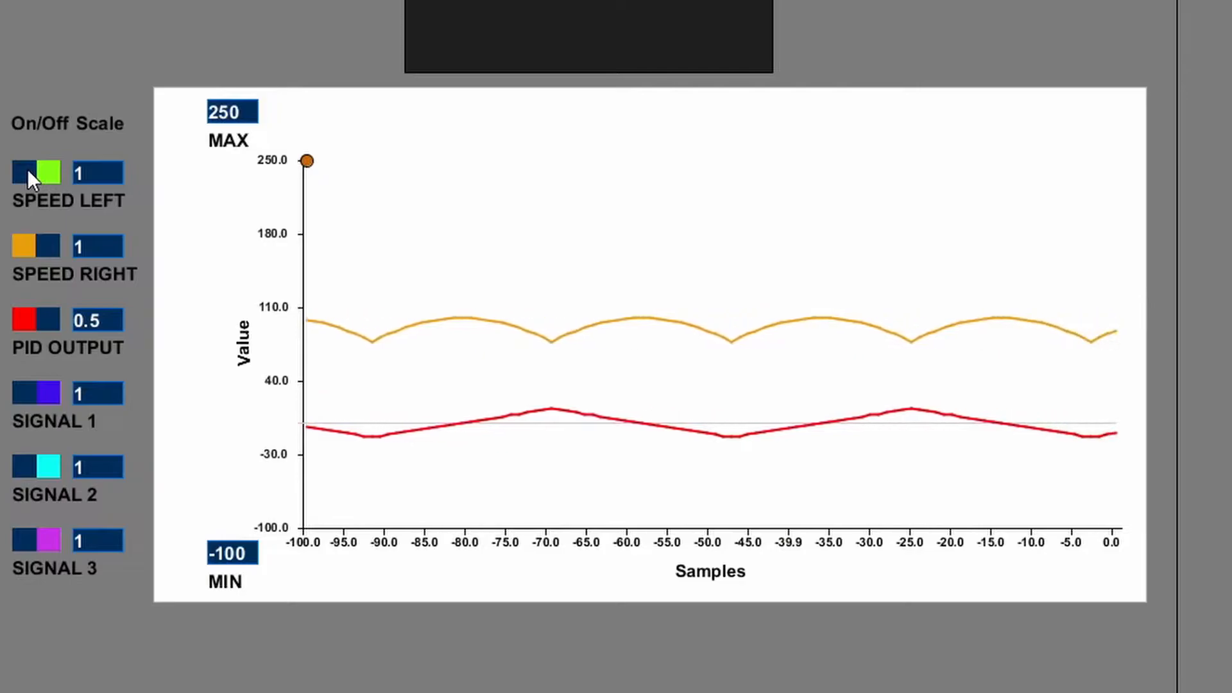
Step: Turn on the SPEED LEFT graph line and set its scale factor to 0.5
click(23, 171)
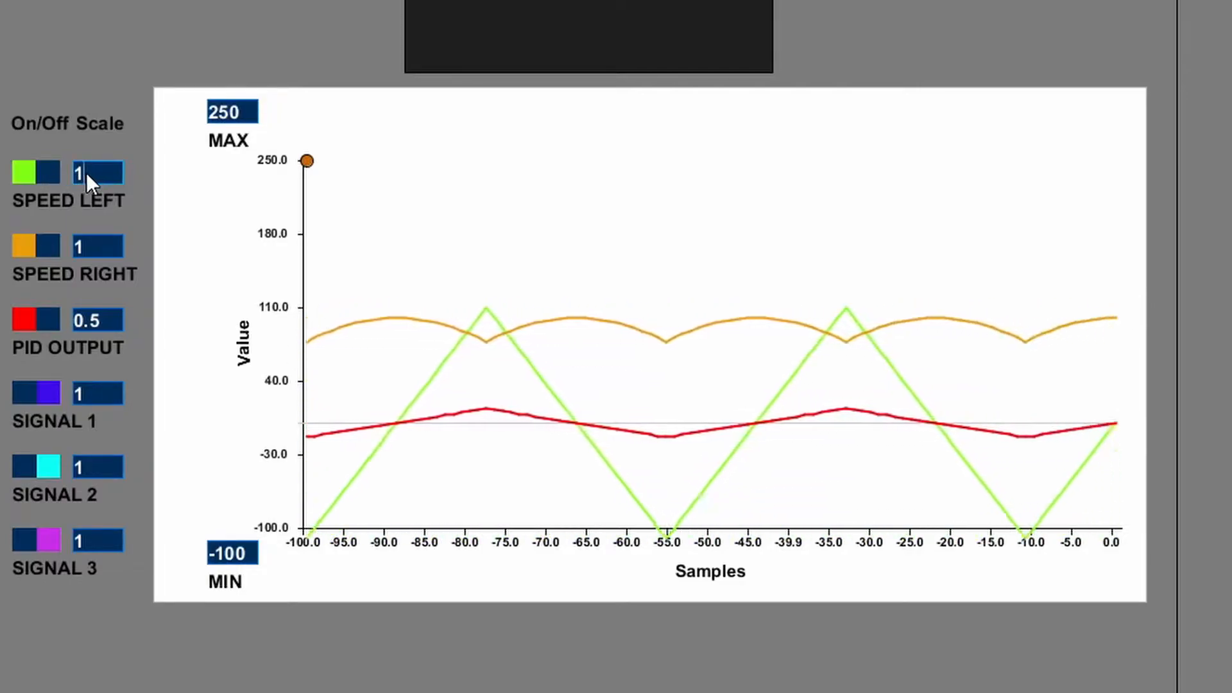
click(98, 173)
text(05.)
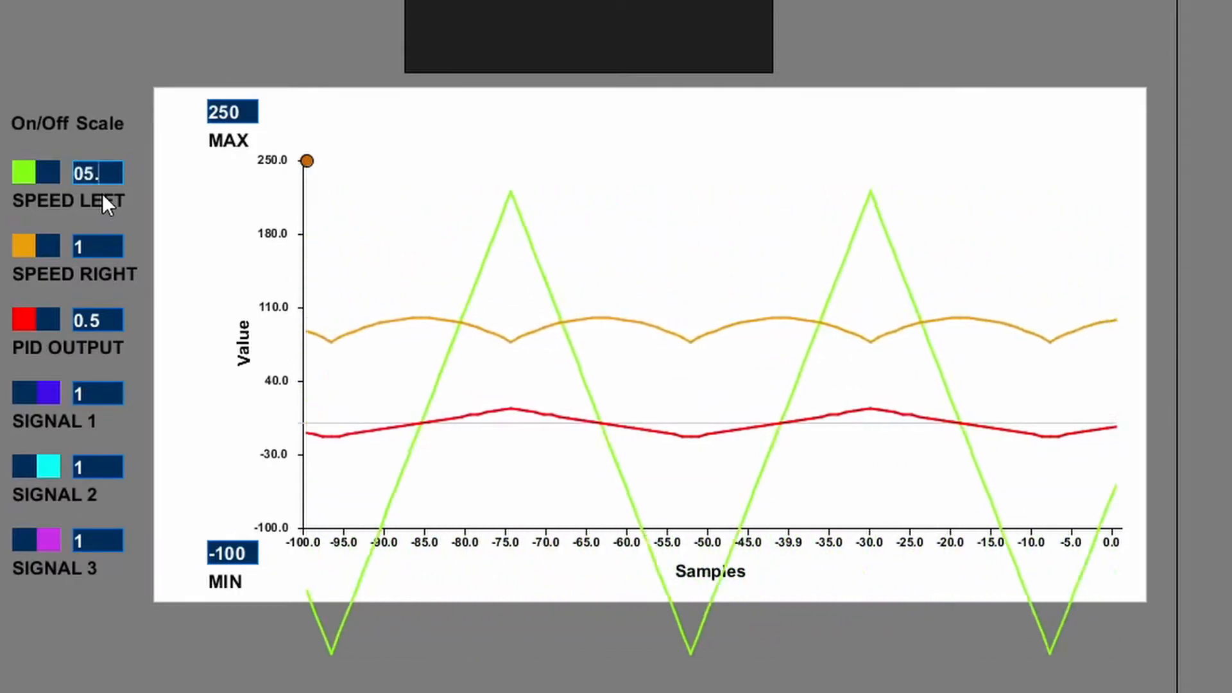
text(0.5)
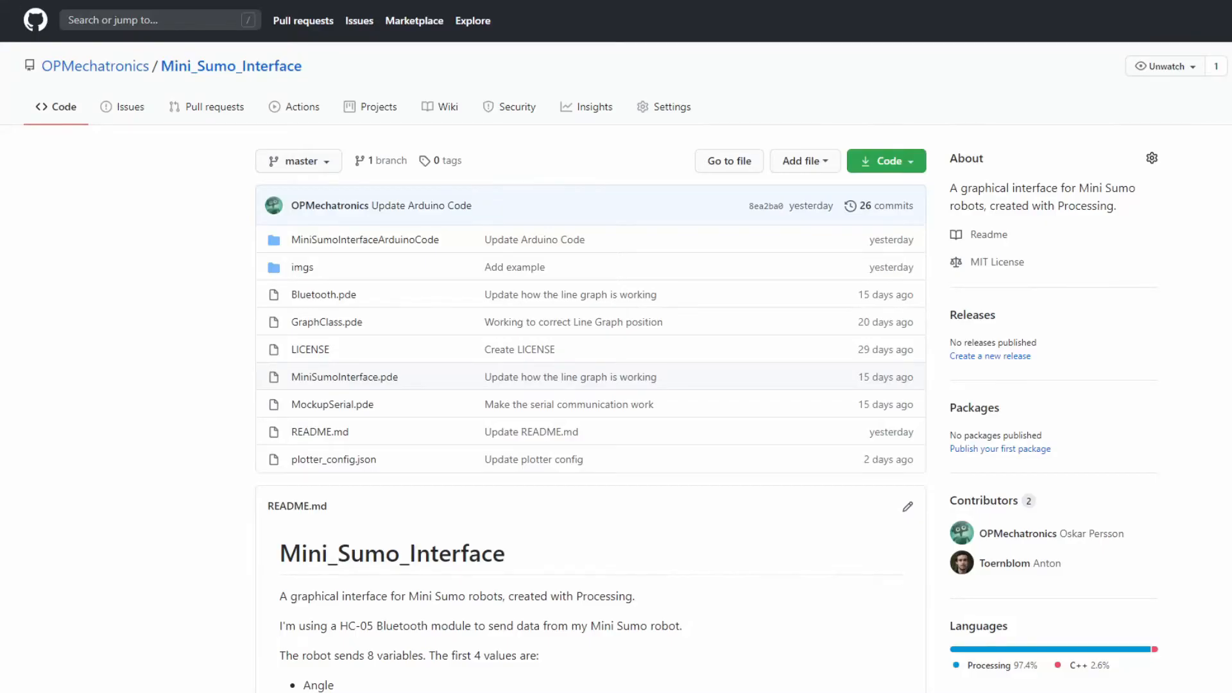
scroll(down, 3)
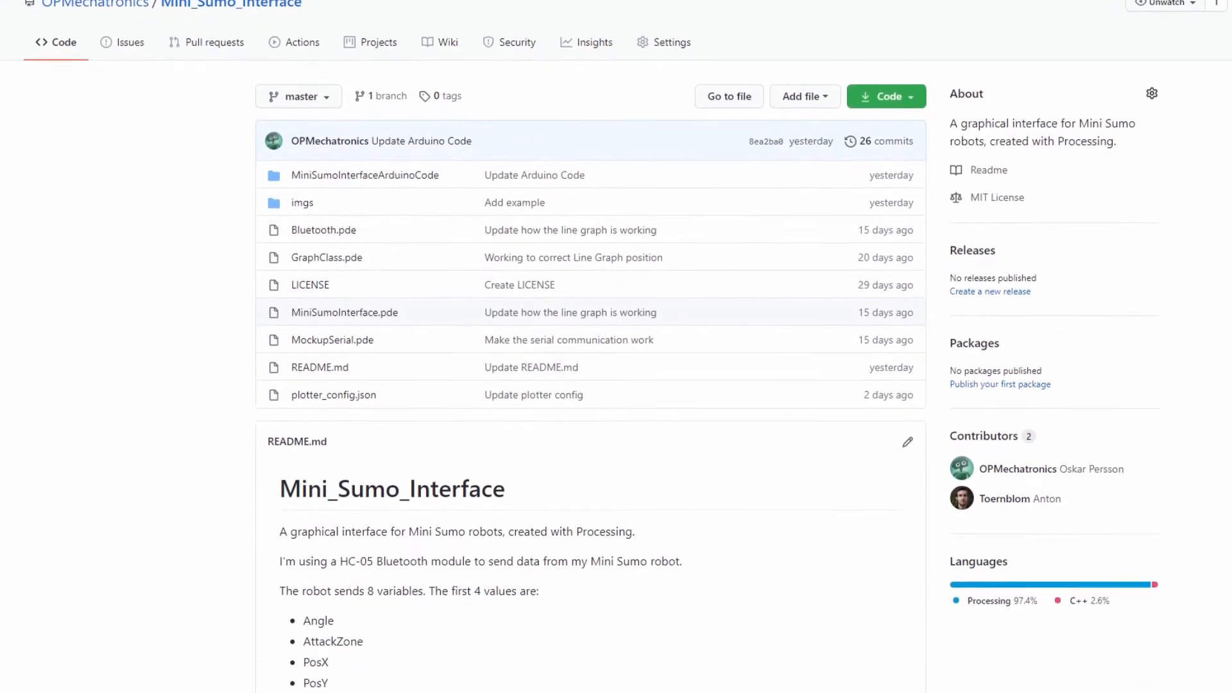
scroll(down, 3)
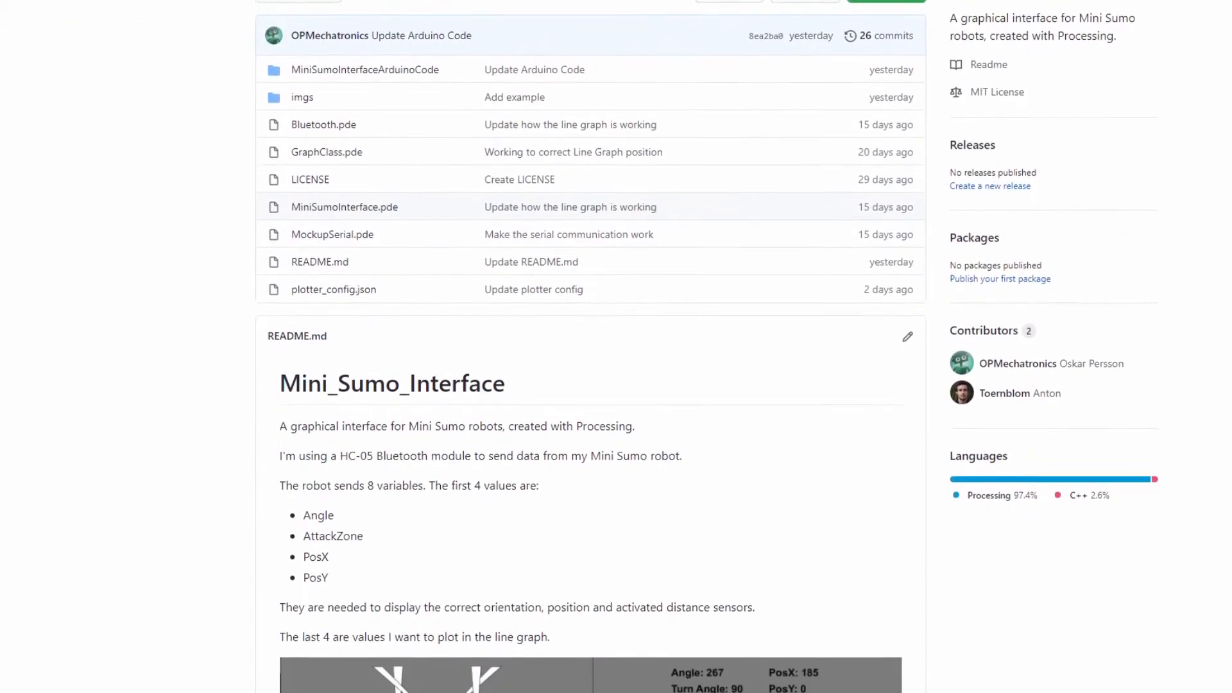
scroll(down, 3)
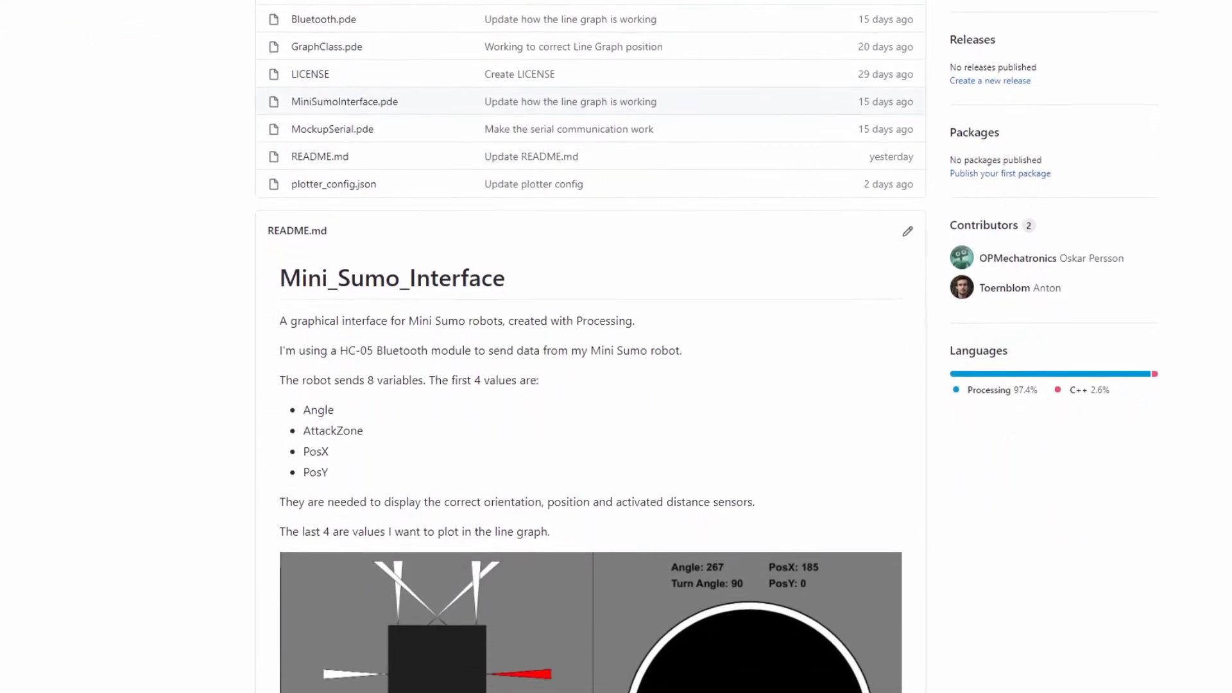
scroll(down, 3)
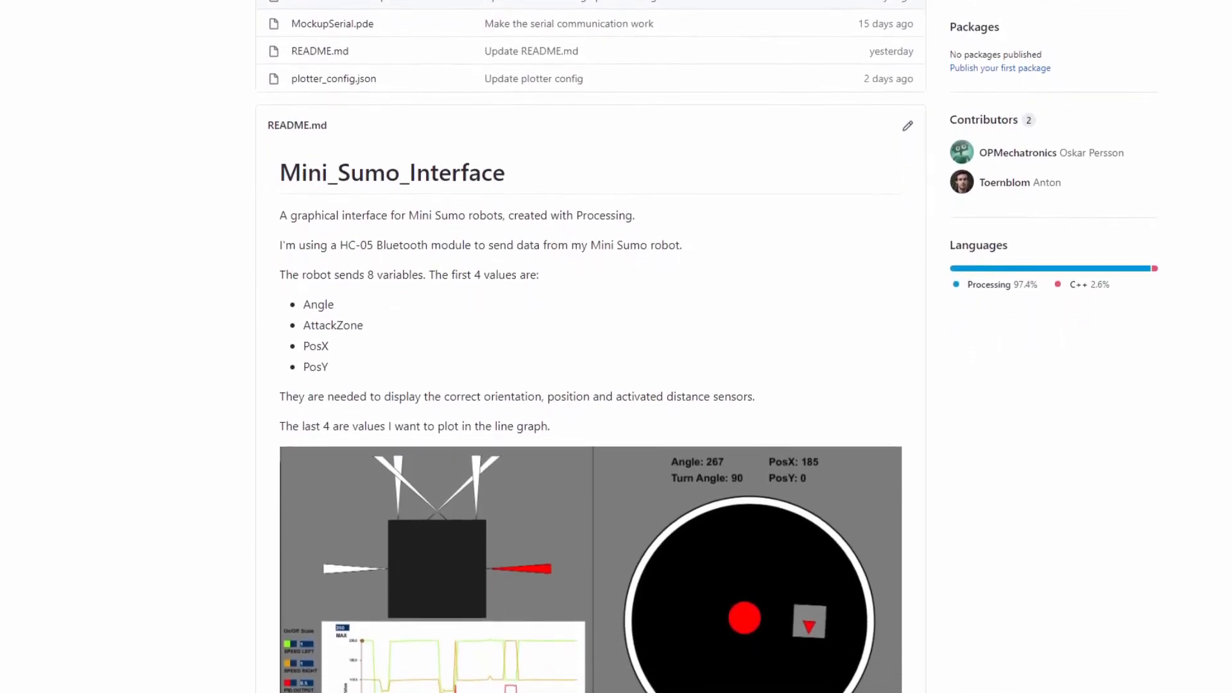